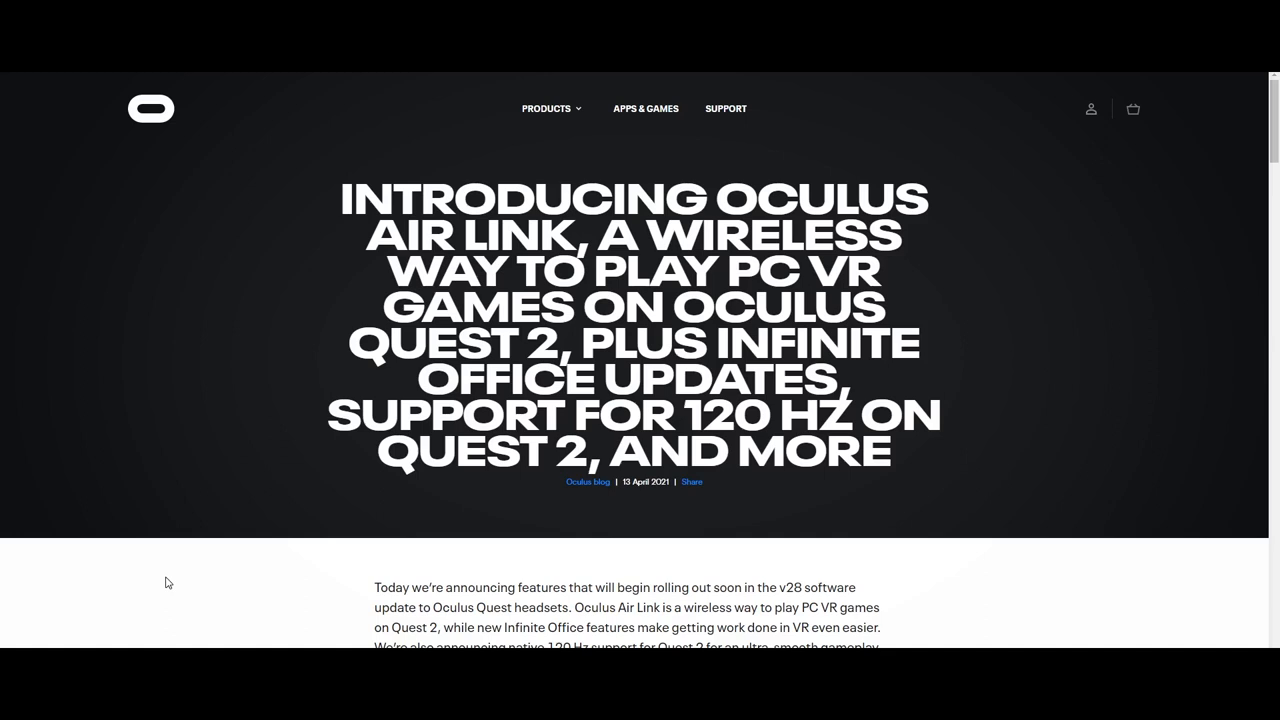
Scroll to the '120 Hz Support on Quest 2' section and highlight the sentence about 90 Hz platform support.
{"action": "scroll", "scroll_direction": "down", "scroll_amount": 3}
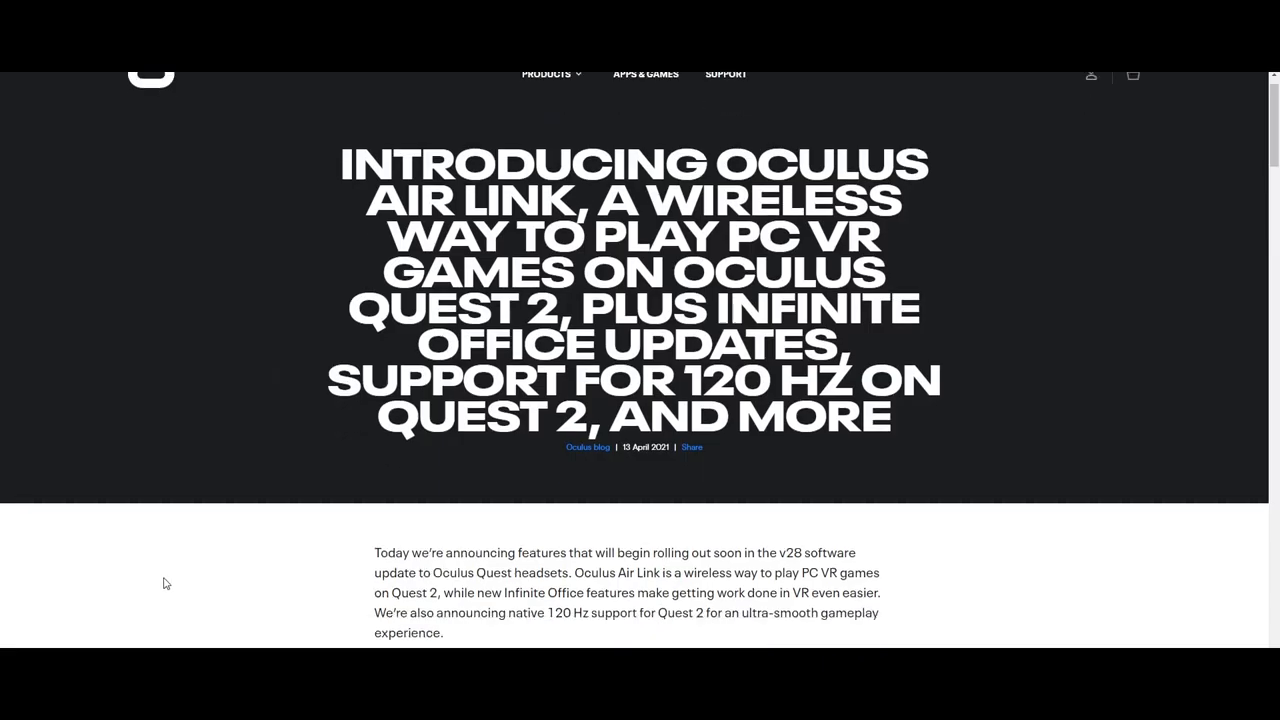
{"action": "scroll", "scroll_direction": "down", "scroll_amount": 3}
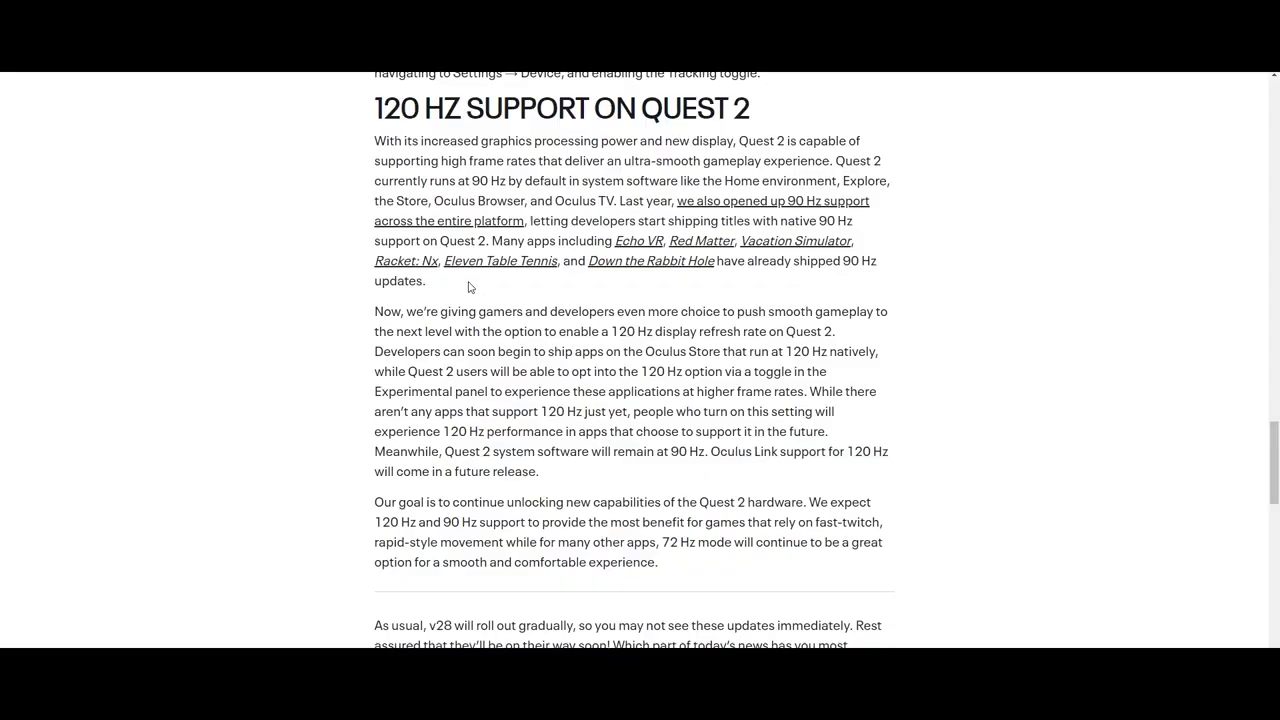
{"action": "left_click_drag", "start_coordinate": [662, 200], "coordinate": [424, 280]}
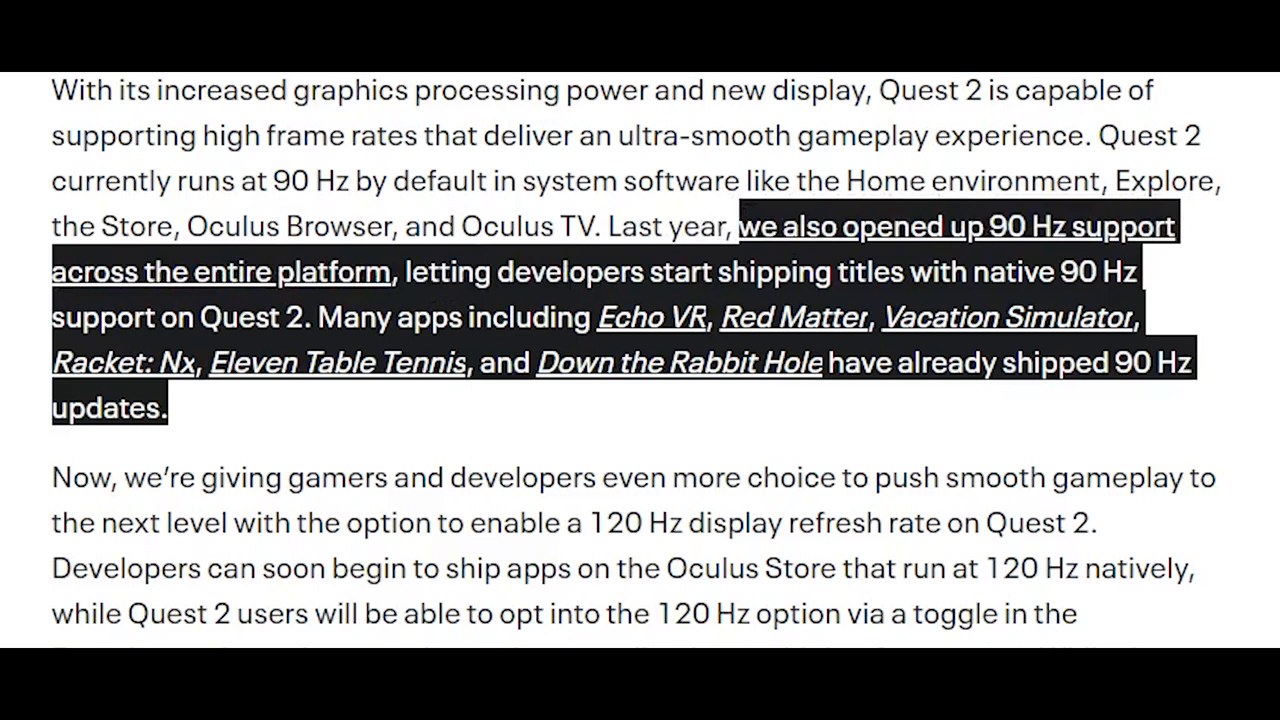
{"action": "scroll", "scroll_direction": "down", "scroll_amount": 3}
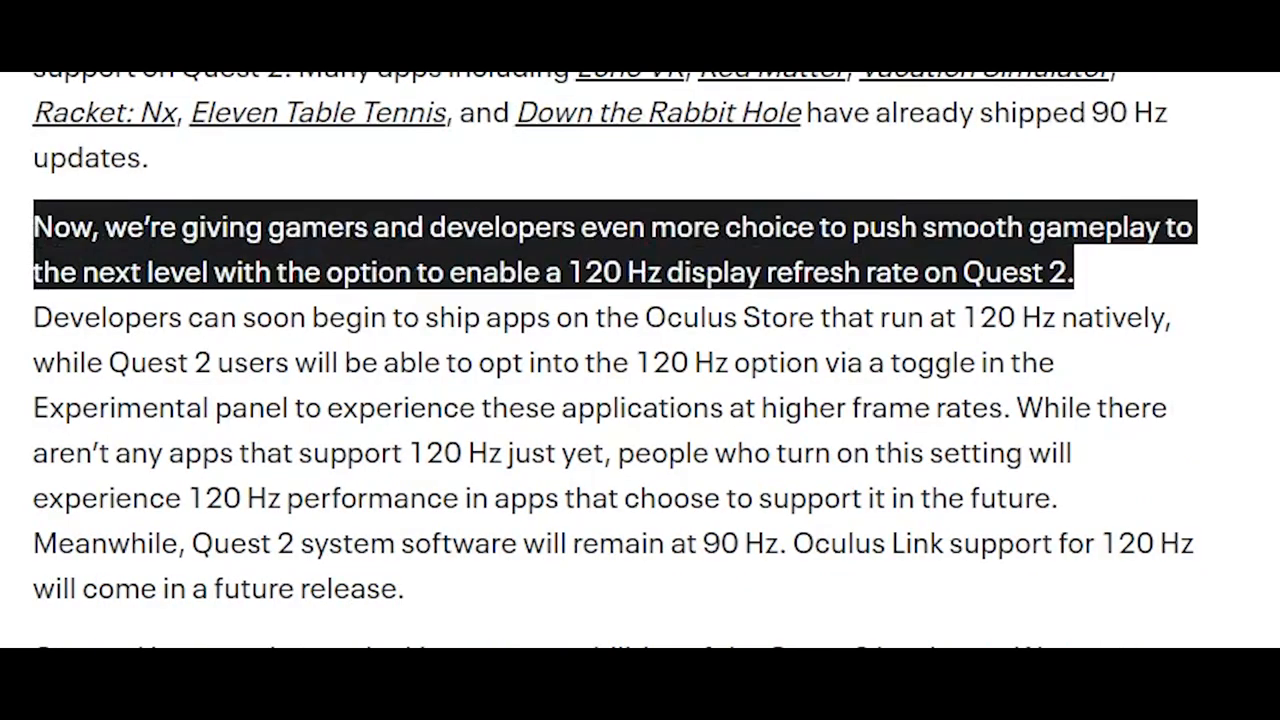